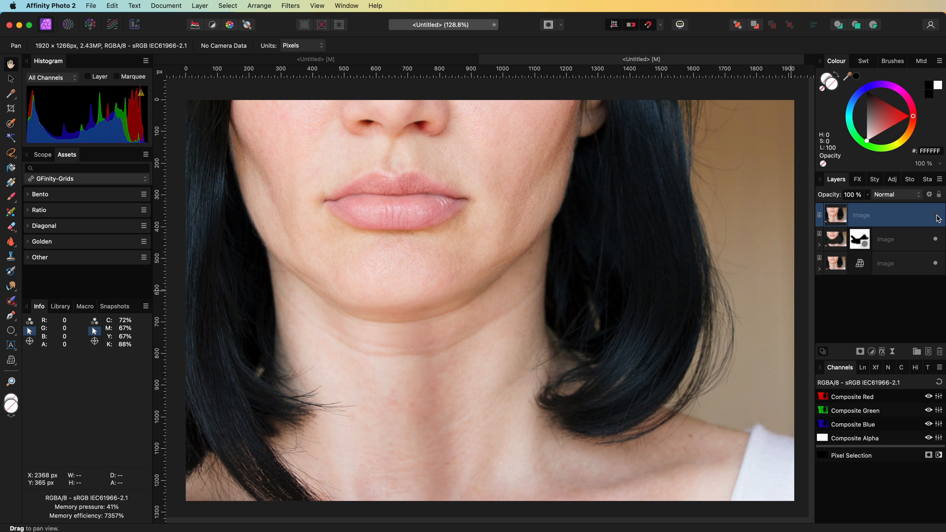
Show the original unretouched portrait as the only remaining Image layer.
click(886, 263)
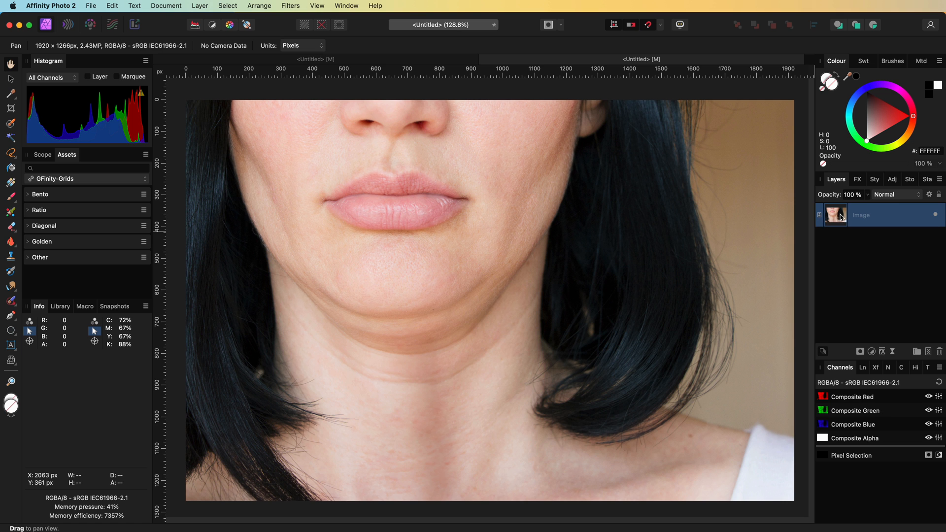
Duplicate the portrait Image layer from its right-click menu.
right_click(861, 215)
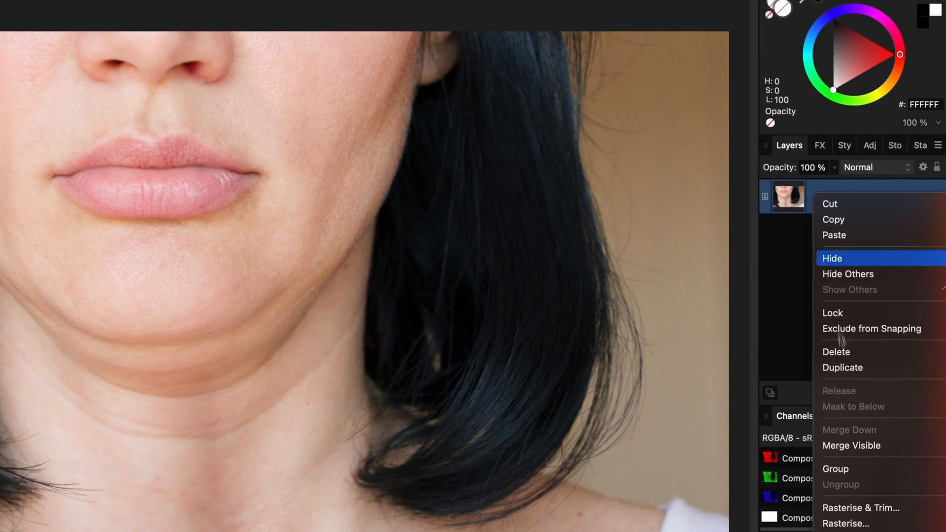
click(842, 368)
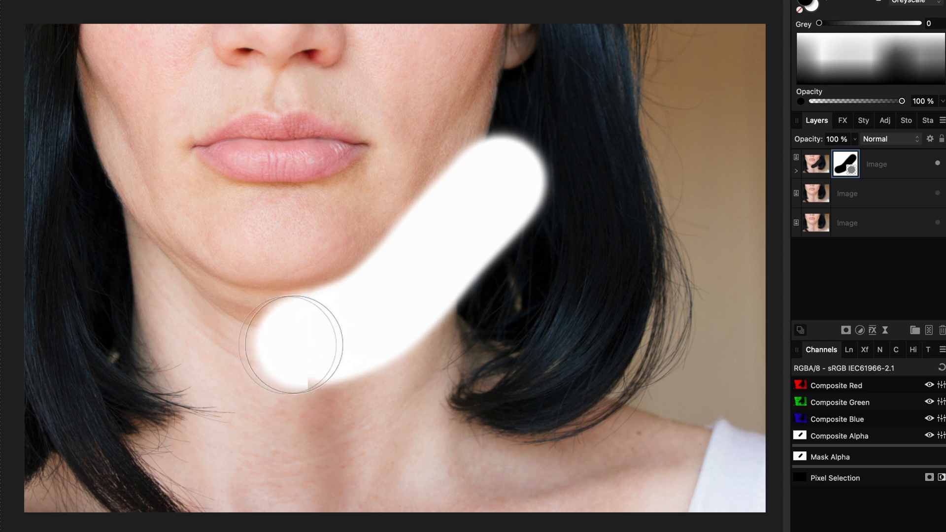
Paint the top copy's mask over the chin and across both sides of the jaw.
drag(292, 344, 102, 233)
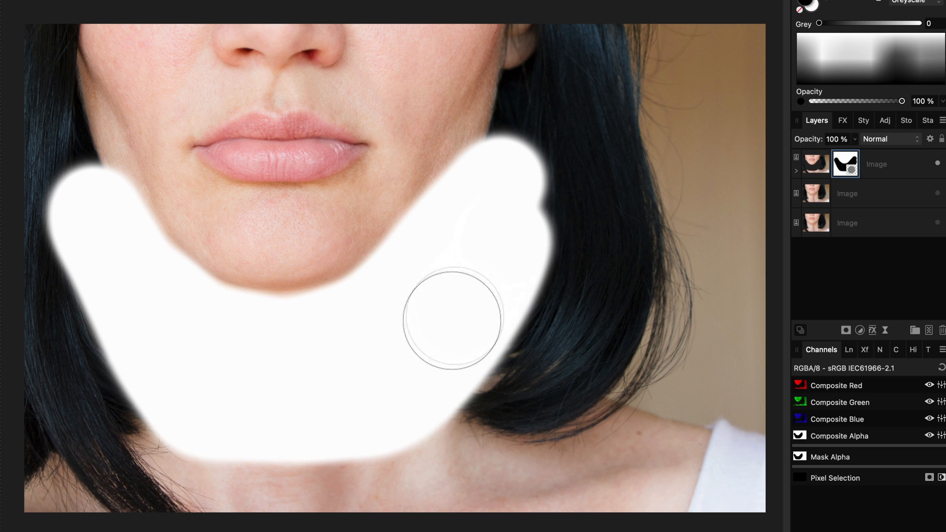
drag(450, 320, 474, 374)
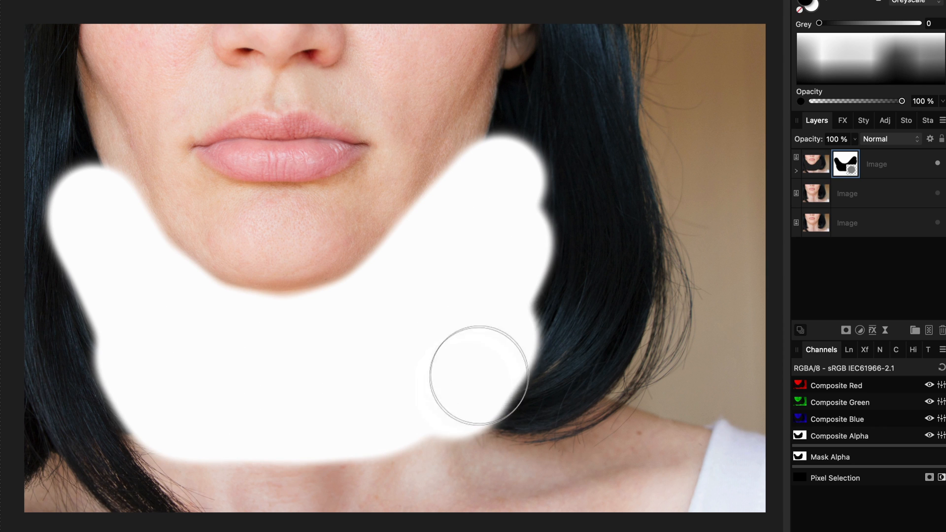
drag(476, 374, 369, 317)
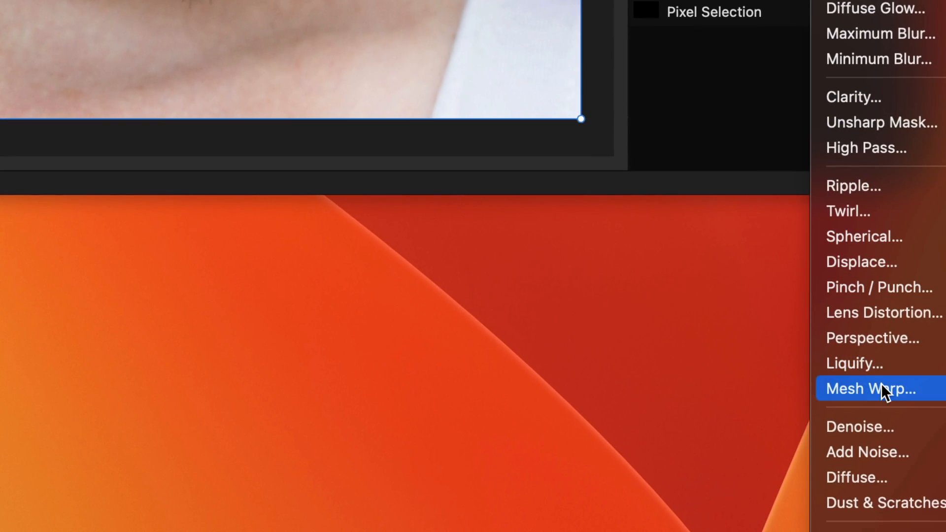
Apply a Live Mesh Warp to the copy and drag the jawline below the chin upward.
click(869, 389)
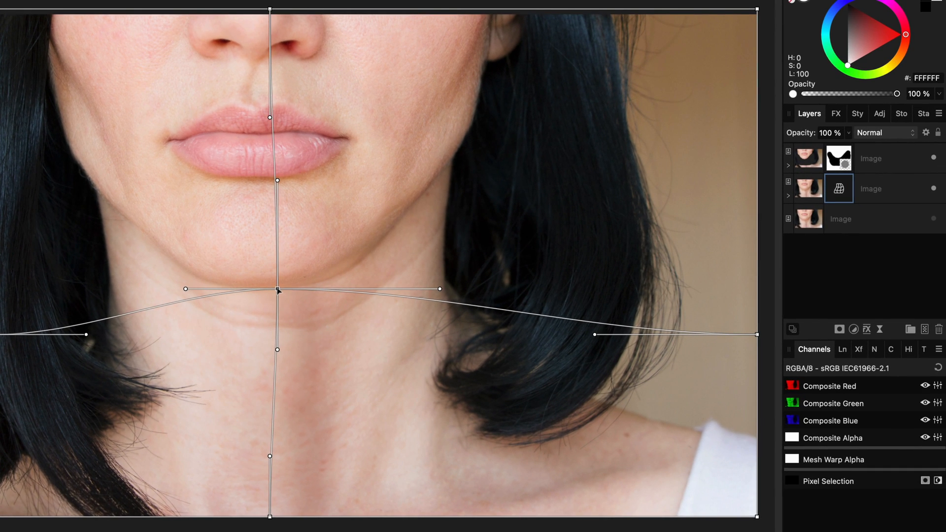
drag(278, 291, 270, 291)
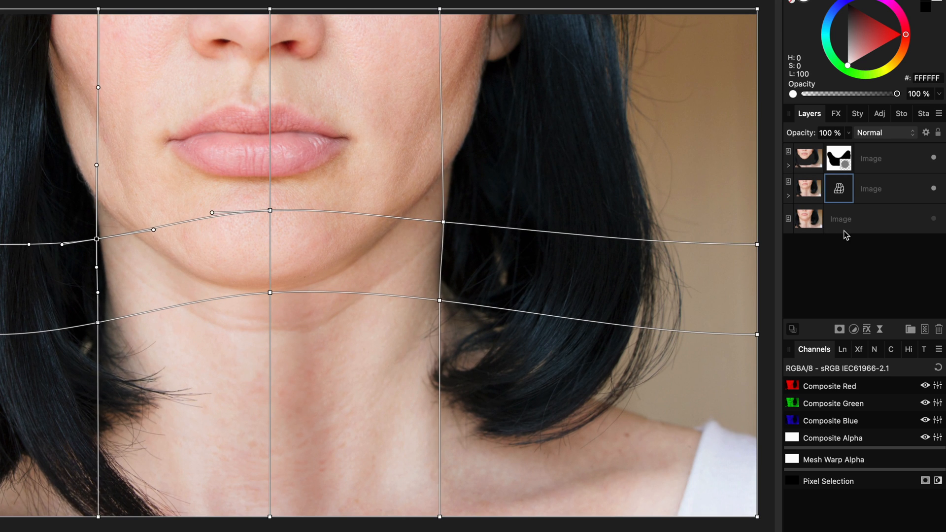
click(840, 219)
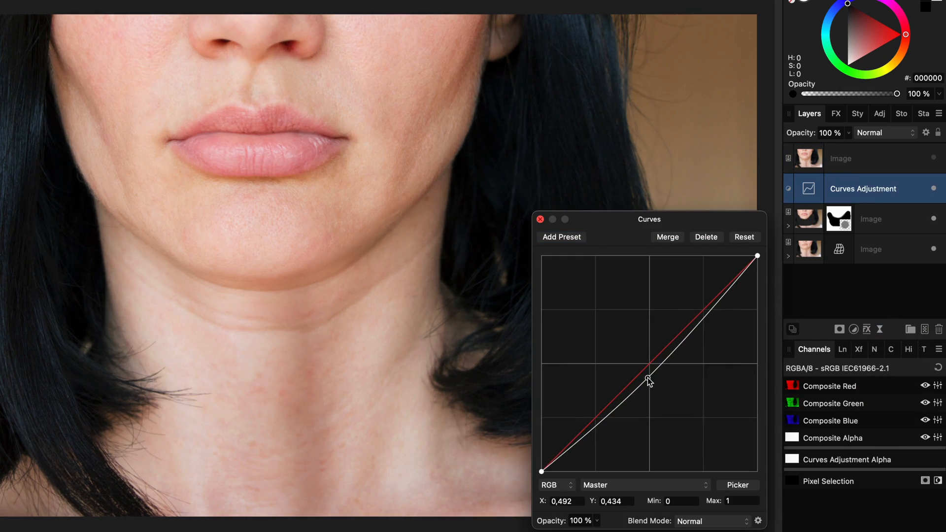
Drag the Curves master curve midpoint down to darken the midtones.
drag(650, 368, 645, 406)
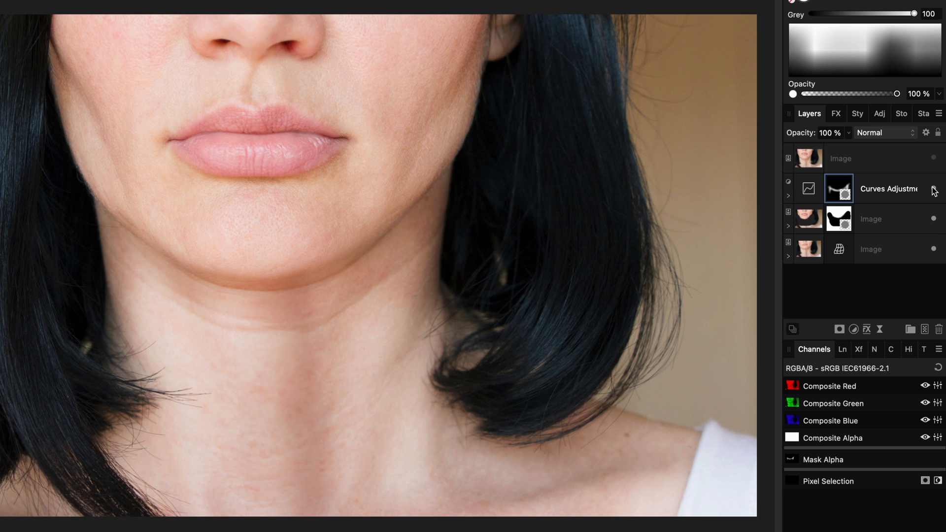
Operate the Curves layer in the Layers panel to limit its darkening.
click(887, 188)
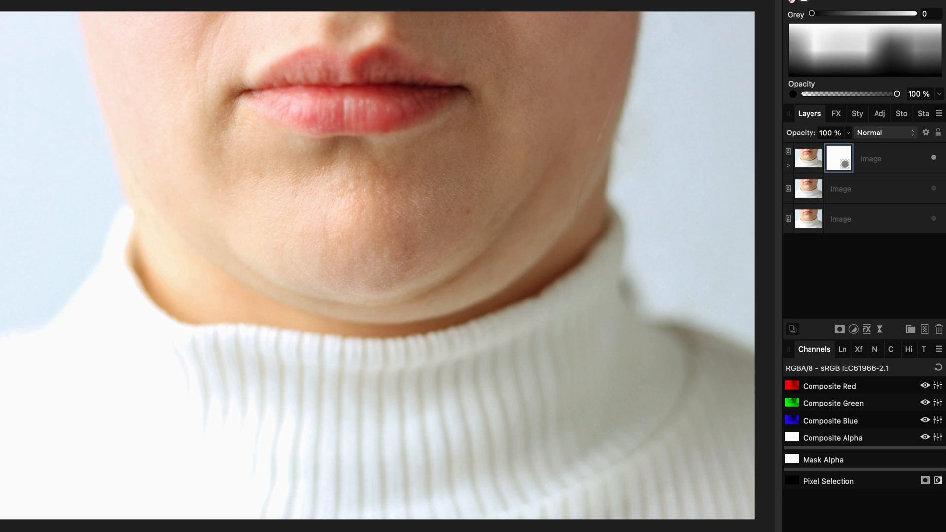
Paint black on the top copy's mask along the jawline and cheek.
drag(637, 67, 564, 196)
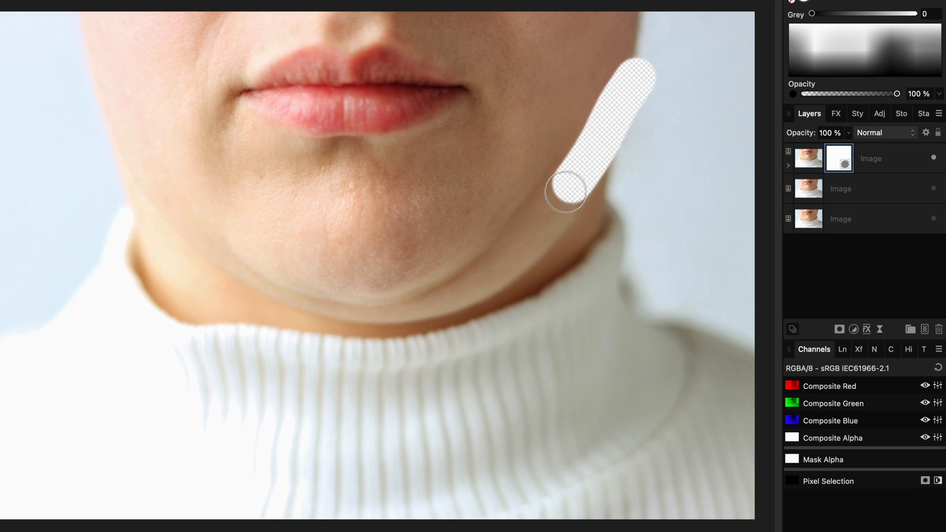
drag(564, 193, 422, 314)
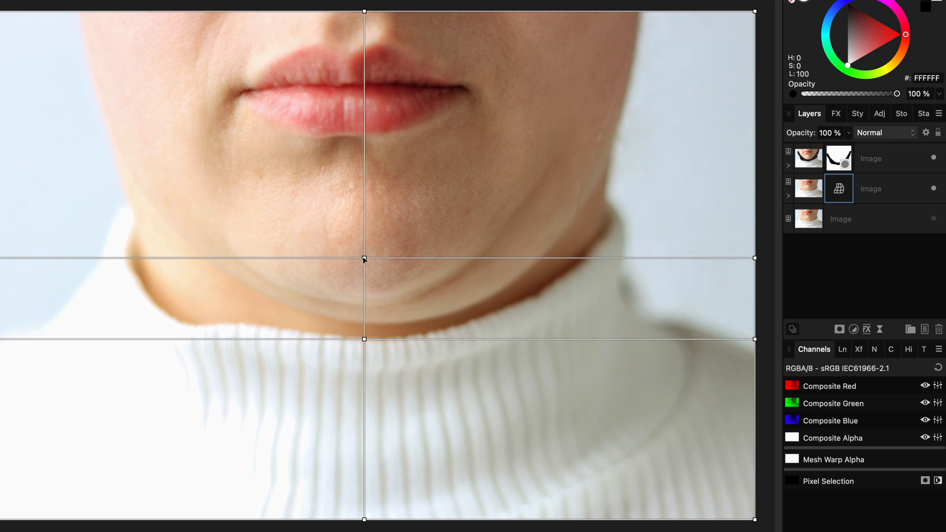
Lift the mesh centre point and jawline curve, then rasterise the masked layer.
drag(364, 260, 364, 209)
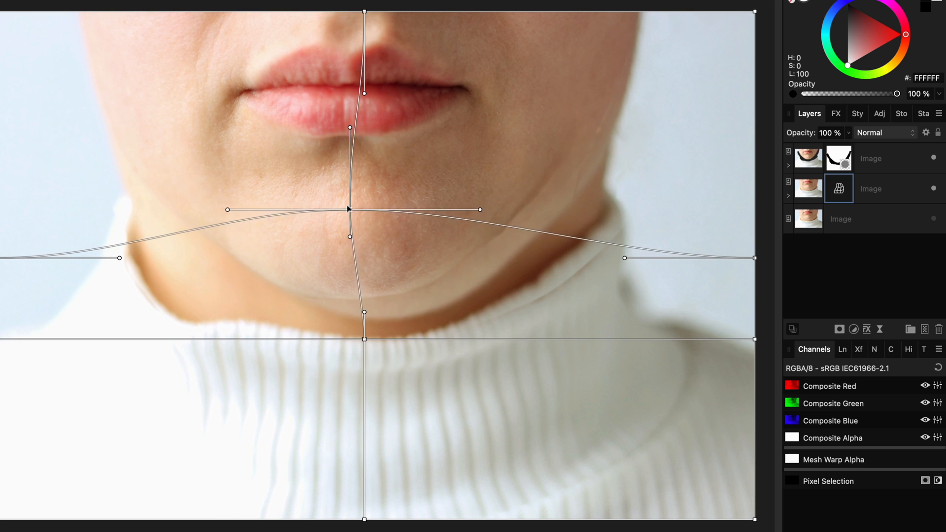
drag(349, 209, 338, 168)
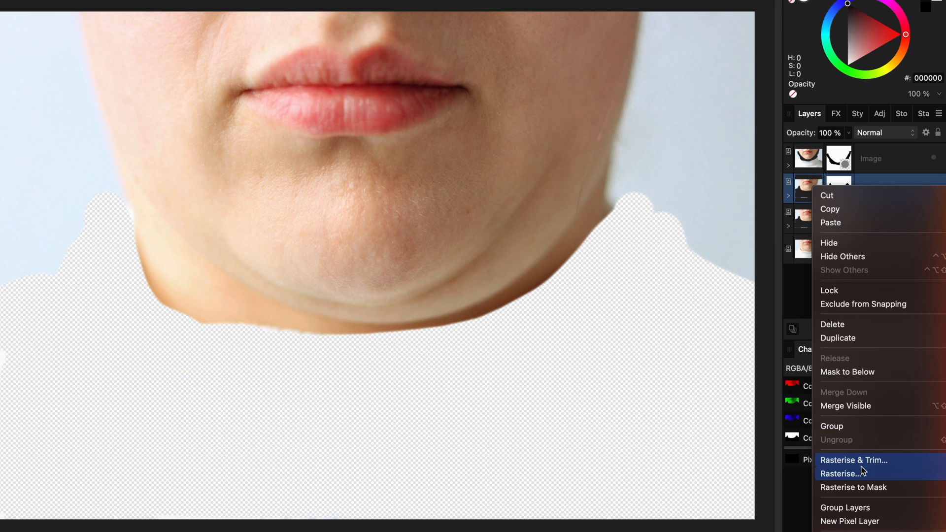
click(838, 473)
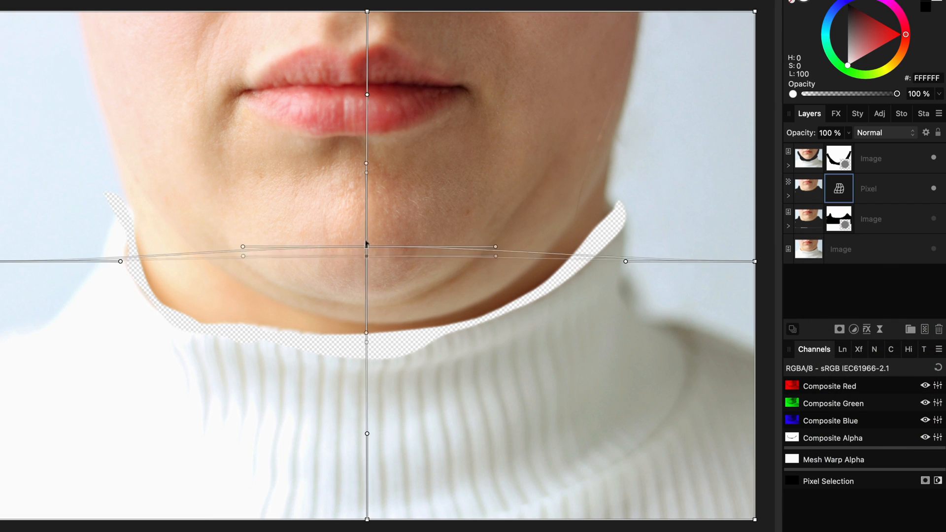
Drag mesh nodes under the chin, along the jawline and right cheek to lift the chin.
drag(366, 256, 362, 229)
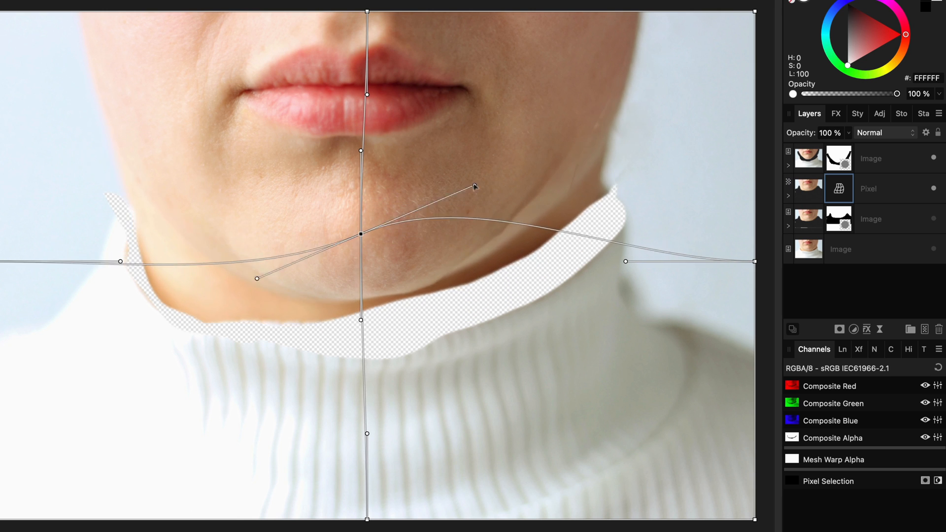
drag(475, 188, 574, 124)
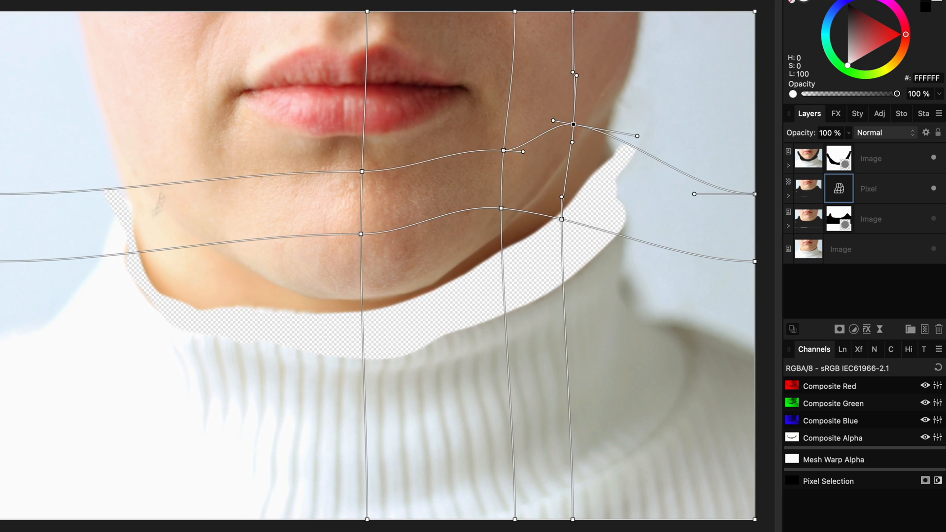
drag(362, 218, 373, 421)
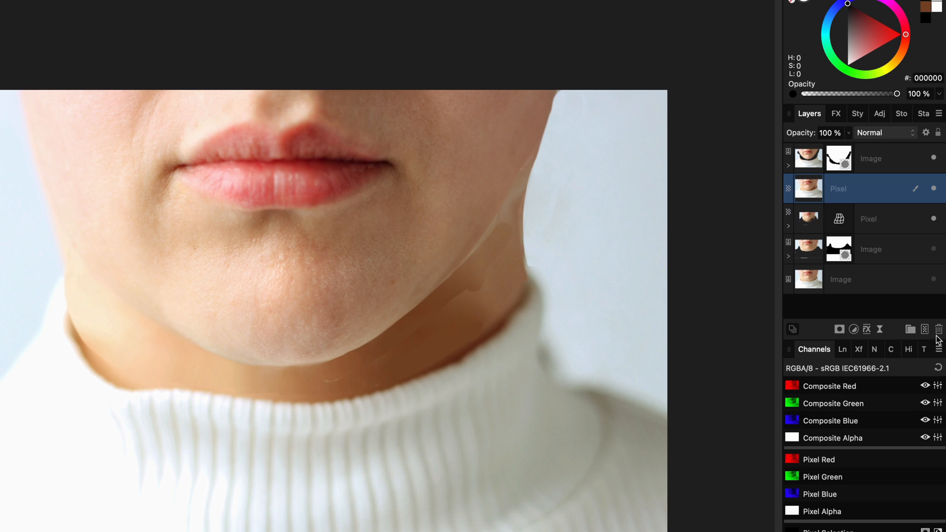
Add a new Pixel layer for painting skin tone under the jaw.
click(866, 329)
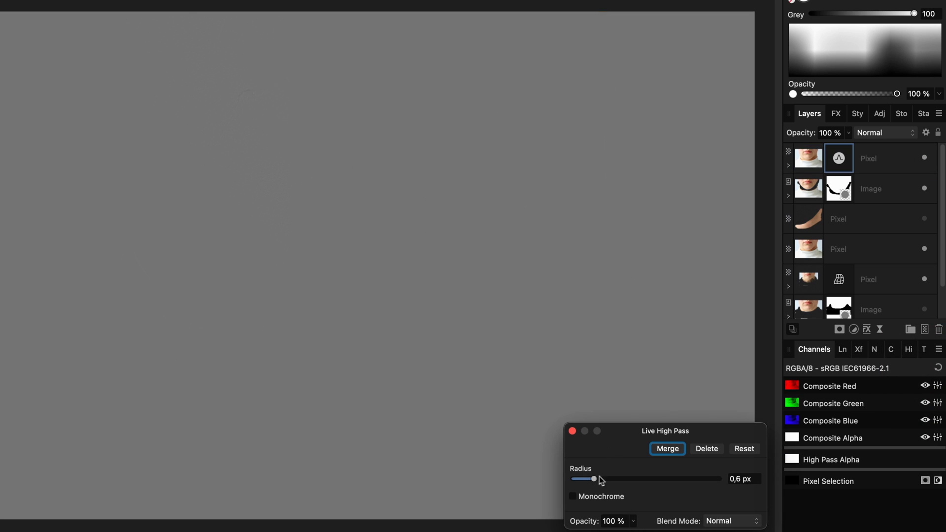
Raise the Live High Pass radius to 24 px, merge it, and lower the texture layer's opacity.
drag(593, 479, 652, 479)
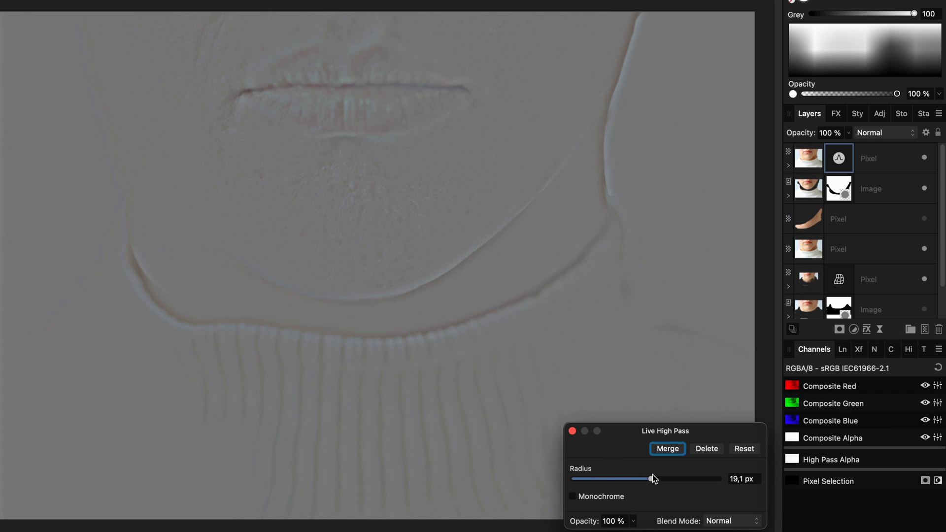
drag(651, 479, 660, 479)
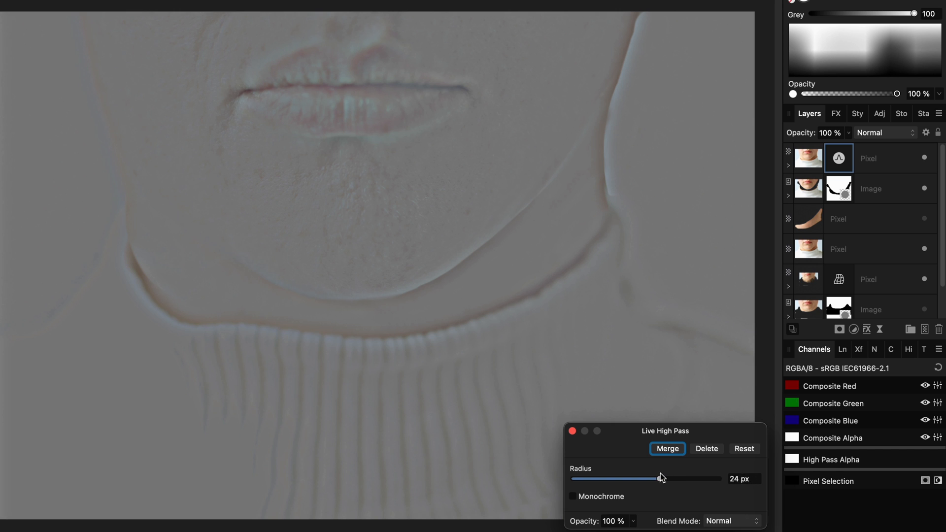
click(667, 449)
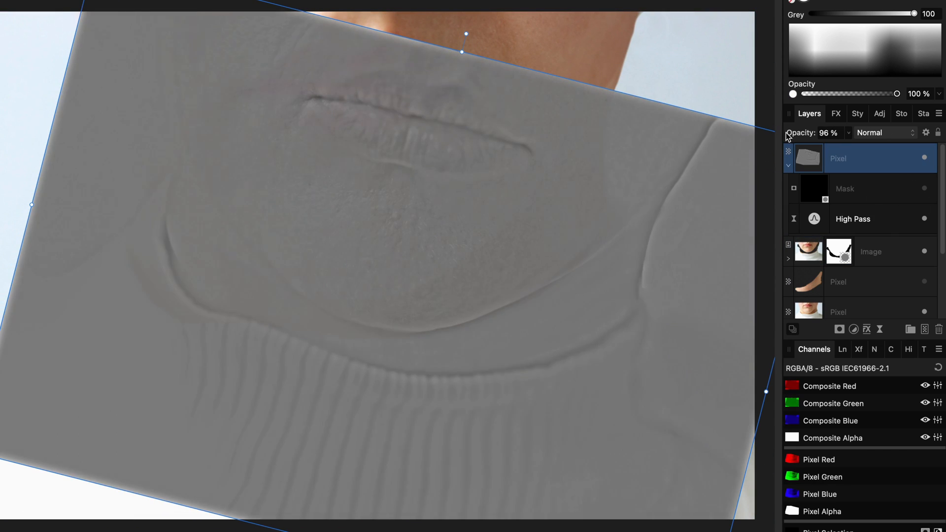
click(814, 188)
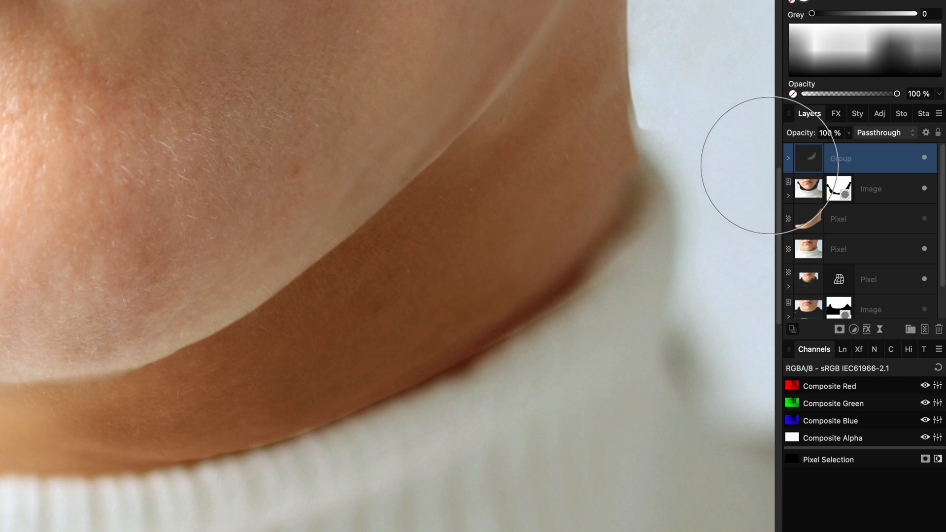
Add a Curves adjustment from the Layers panel's Adjustments menu.
click(855, 329)
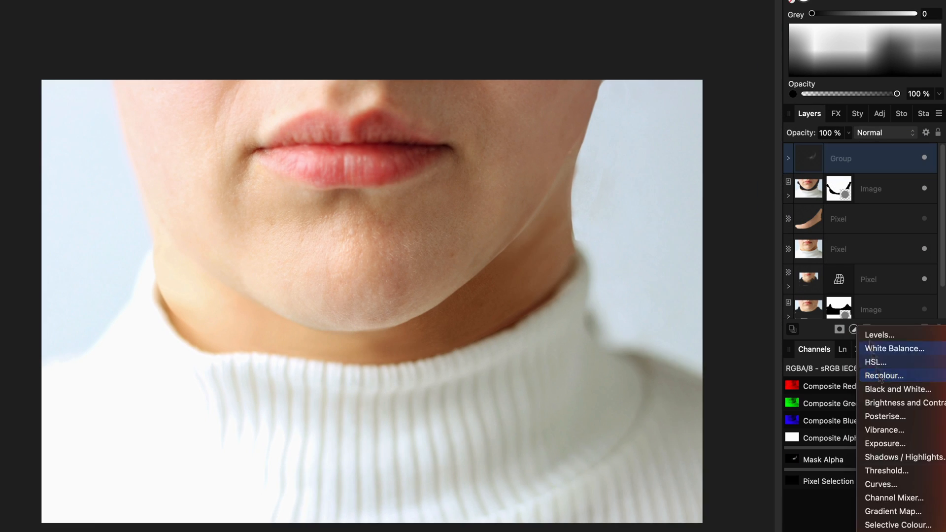
click(880, 484)
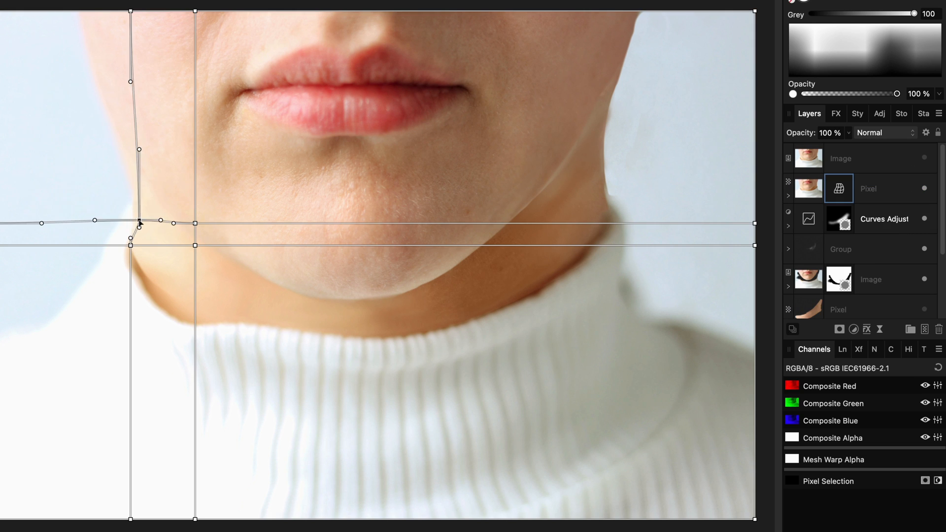
Drag the left jawline mesh node to bend the lower jaw curve.
drag(139, 221, 160, 236)
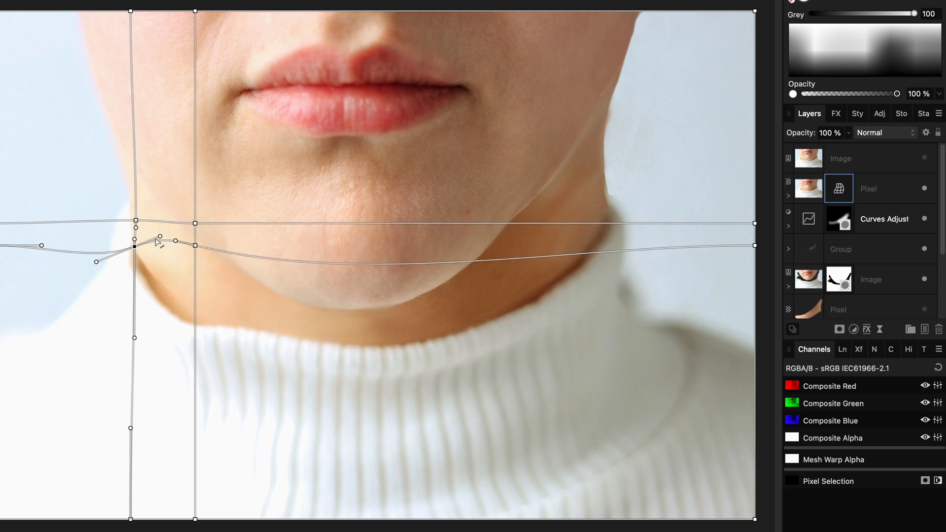